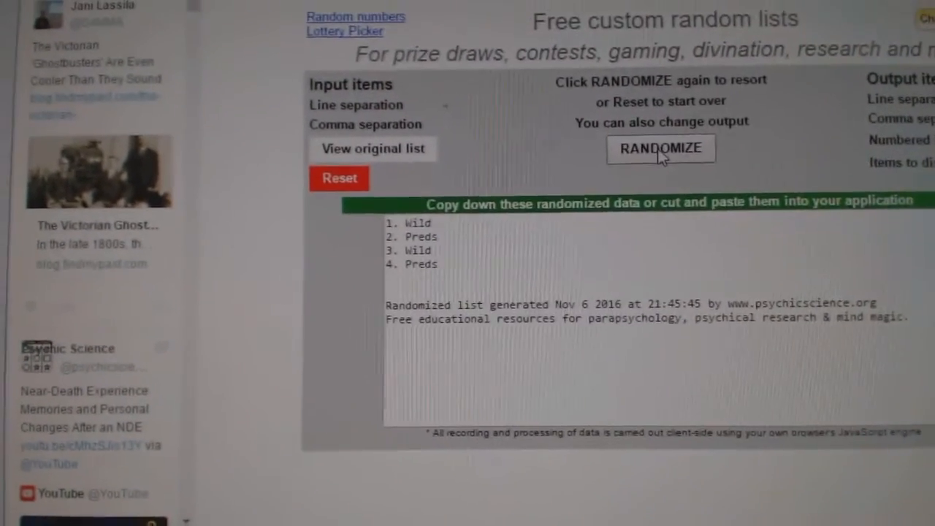
Step: Randomize the Wild/Preds list twice, landing on Caps, Caps, Isles, Isles
left_click(661, 149)
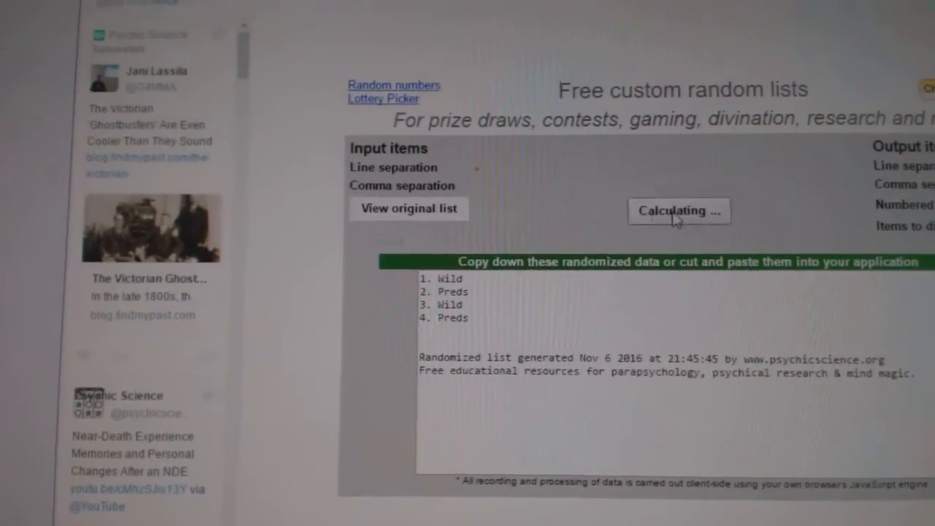
left_click(678, 211)
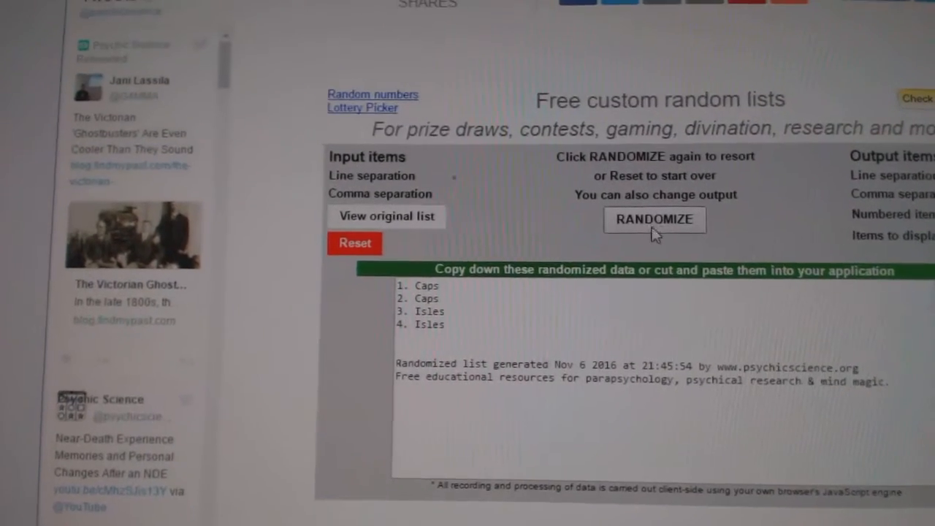
Step: Randomize the Caps/Isles list three times to settle the two Caps entries on top
left_click(654, 219)
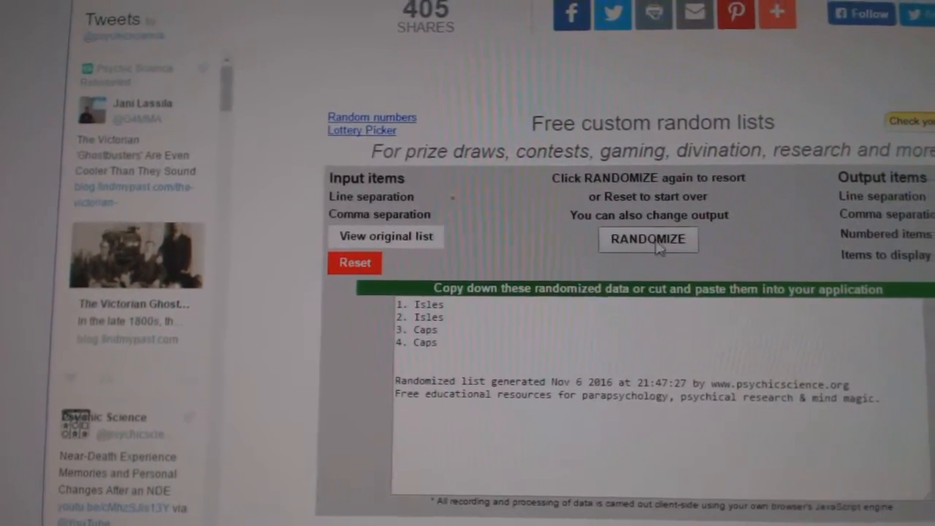
left_click(647, 240)
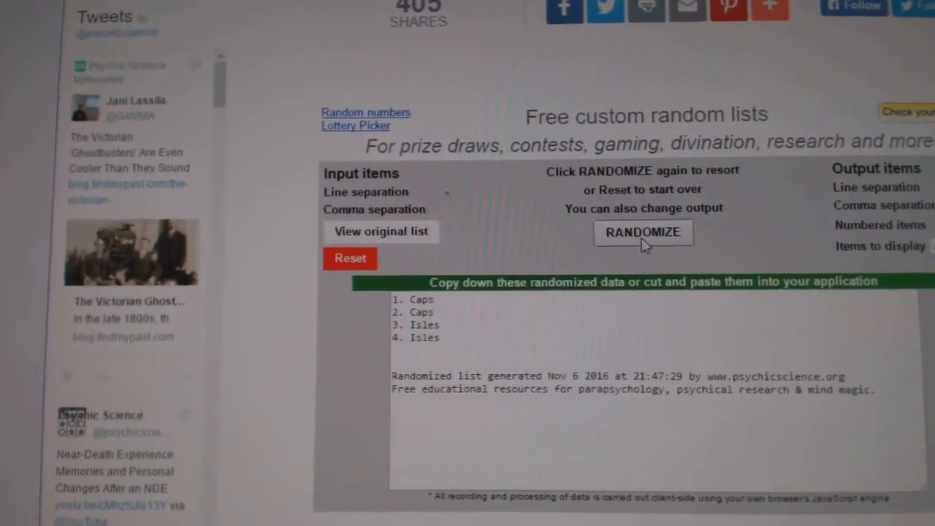
left_click(643, 233)
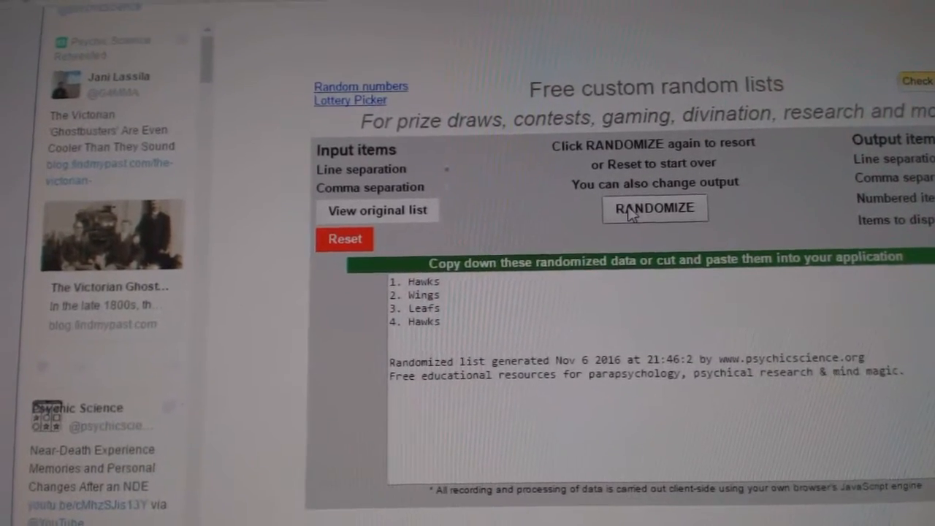
Step: Randomize the Hawks/Wings/Leafs list three times so the two Hawks entries come first
left_click(655, 208)
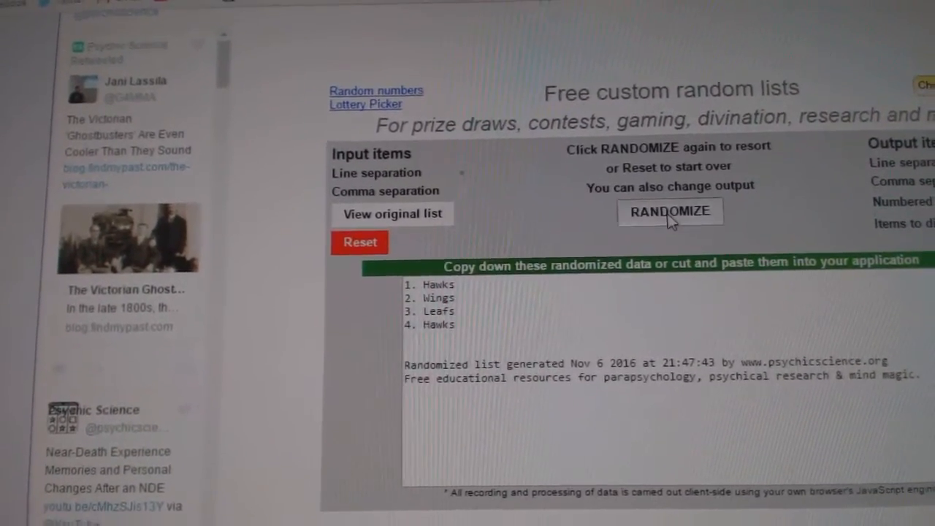
left_click(669, 211)
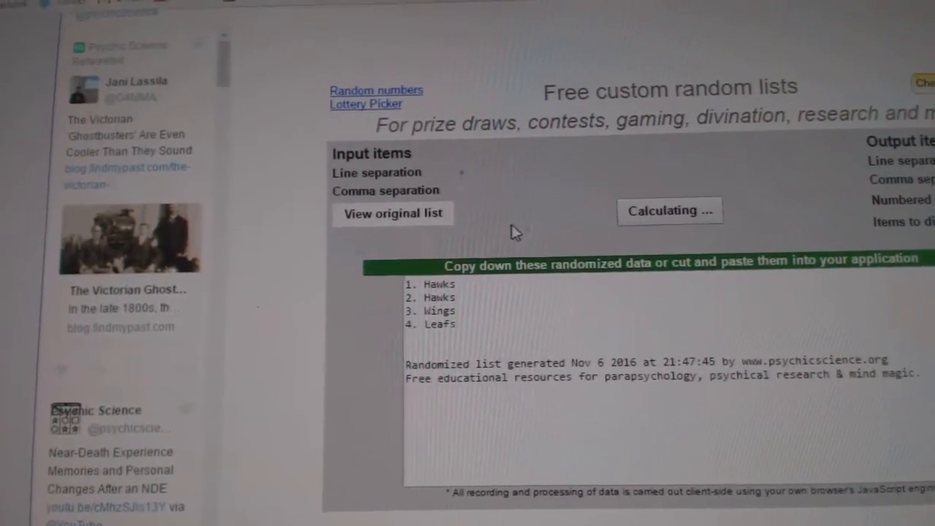
left_click(669, 210)
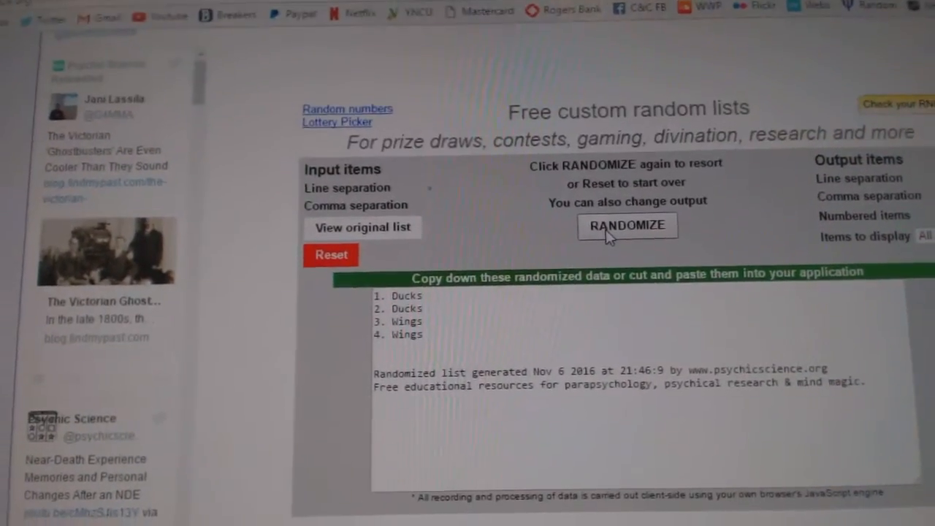
Step: Randomize the Ducks/Wings list three times so the two Wings entries land on top
left_click(627, 225)
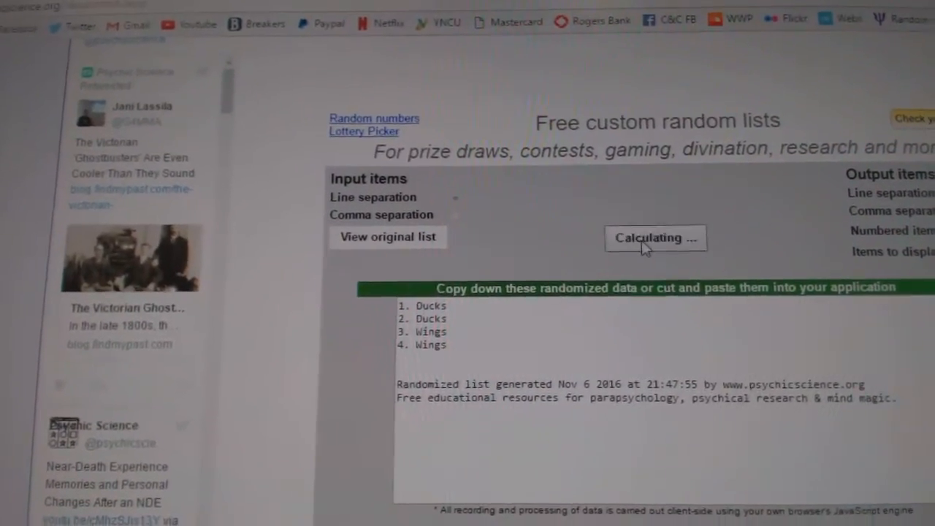
left_click(655, 237)
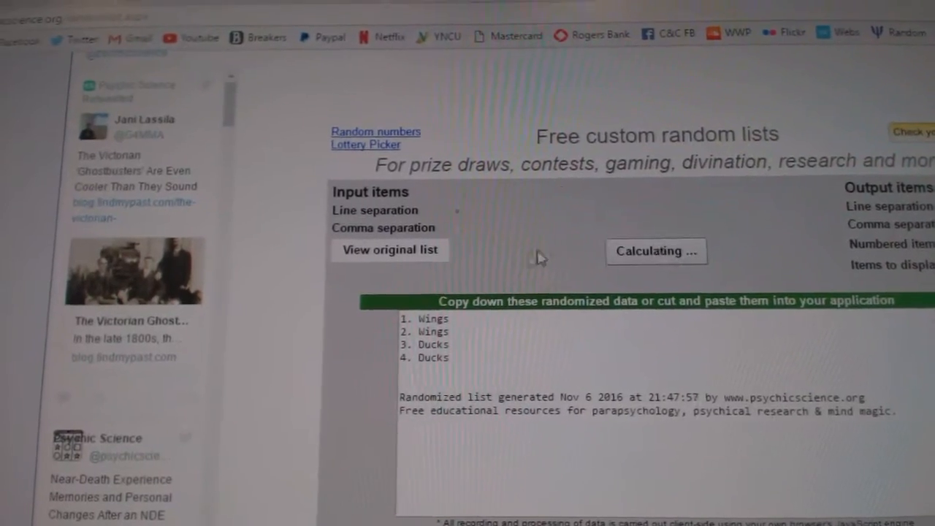
left_click(656, 251)
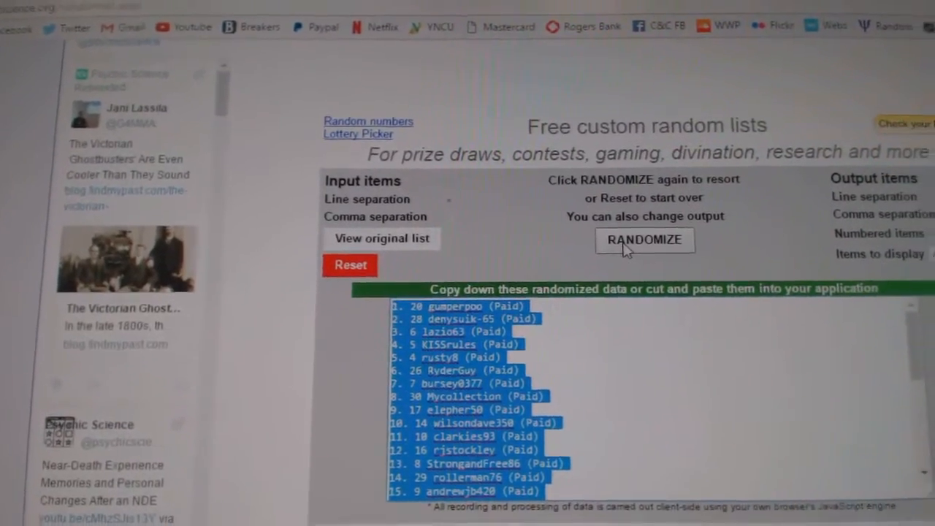
left_click(643, 240)
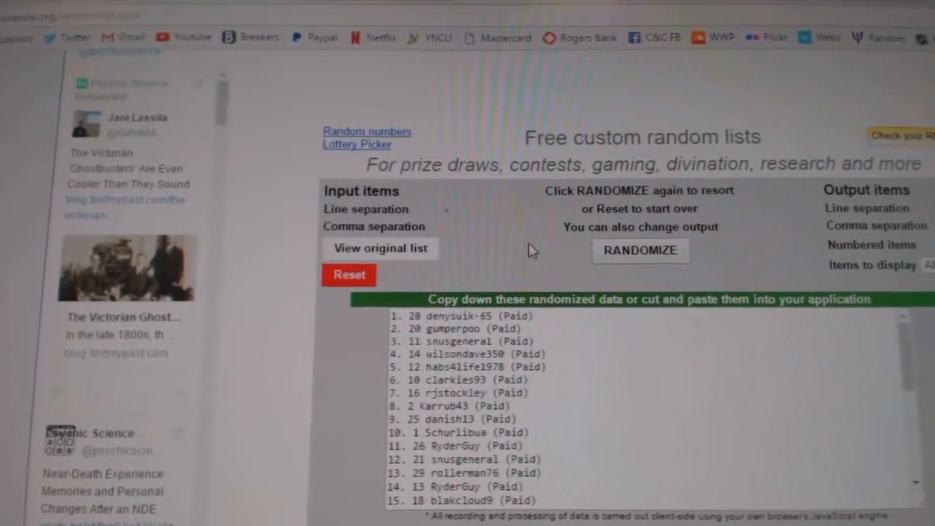
left_click(640, 250)
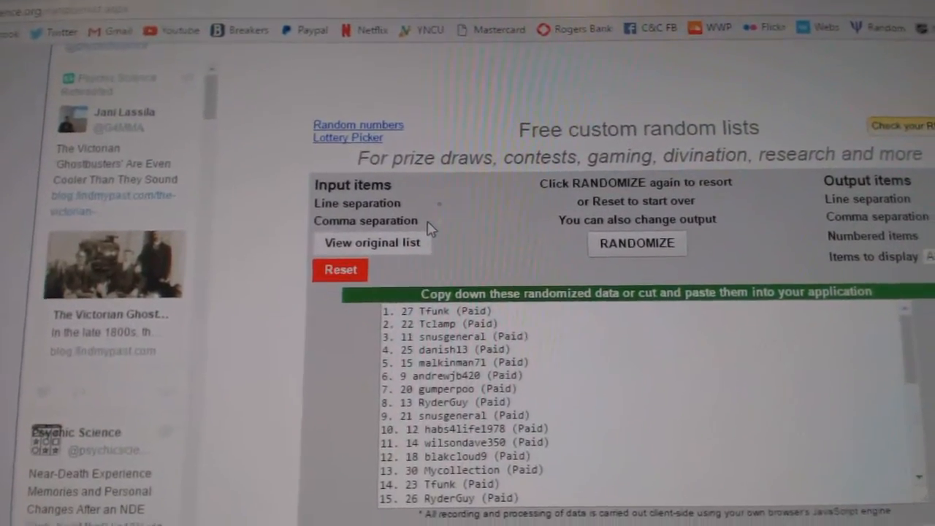
left_click(637, 243)
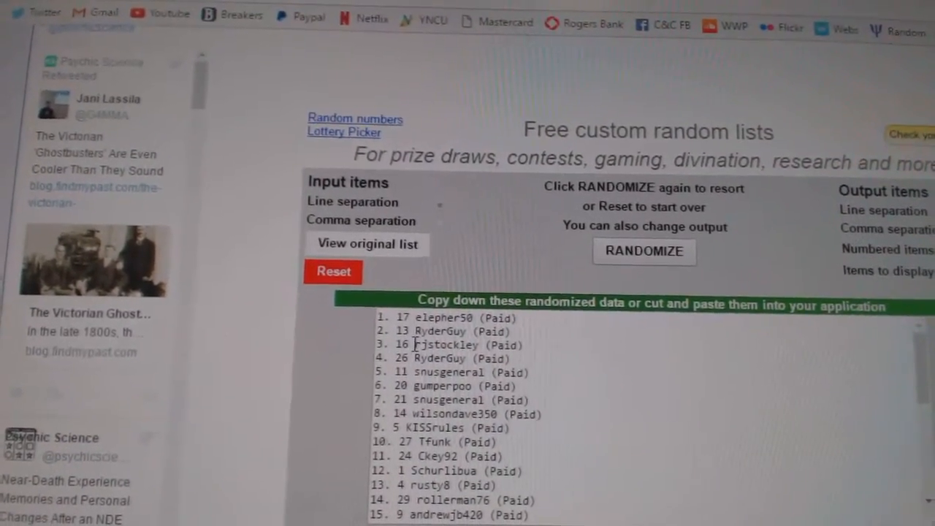
scroll("down", 3)
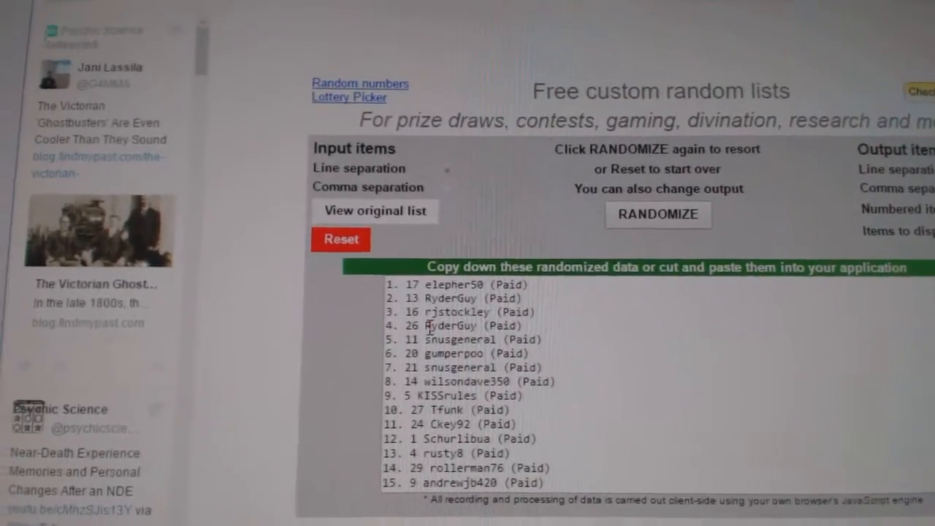